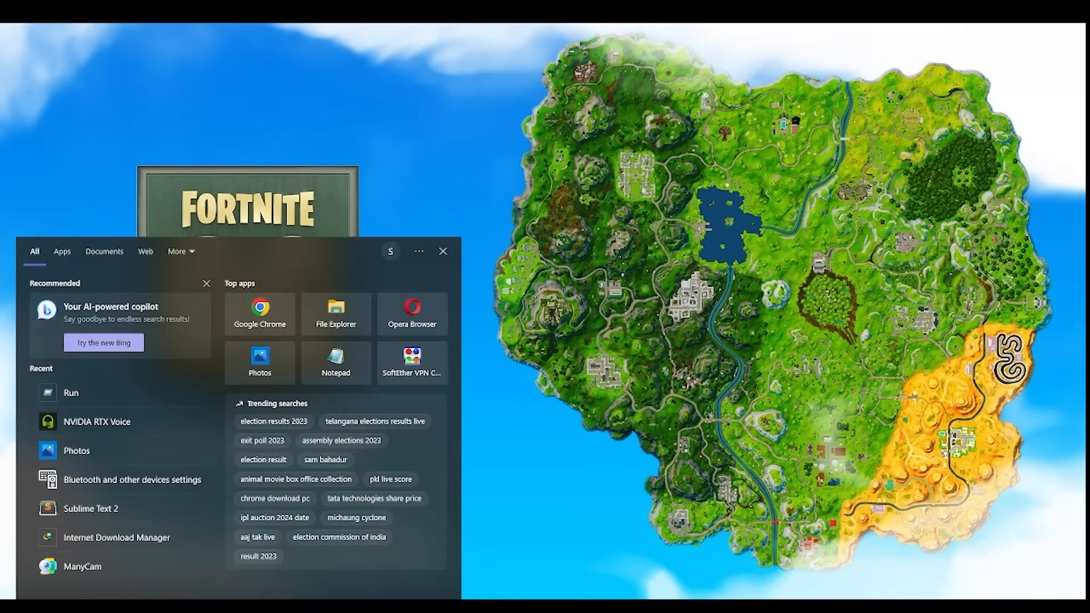
Step: Launch Run and submit %appdata% to reach the application data folder
left_click(70, 392)
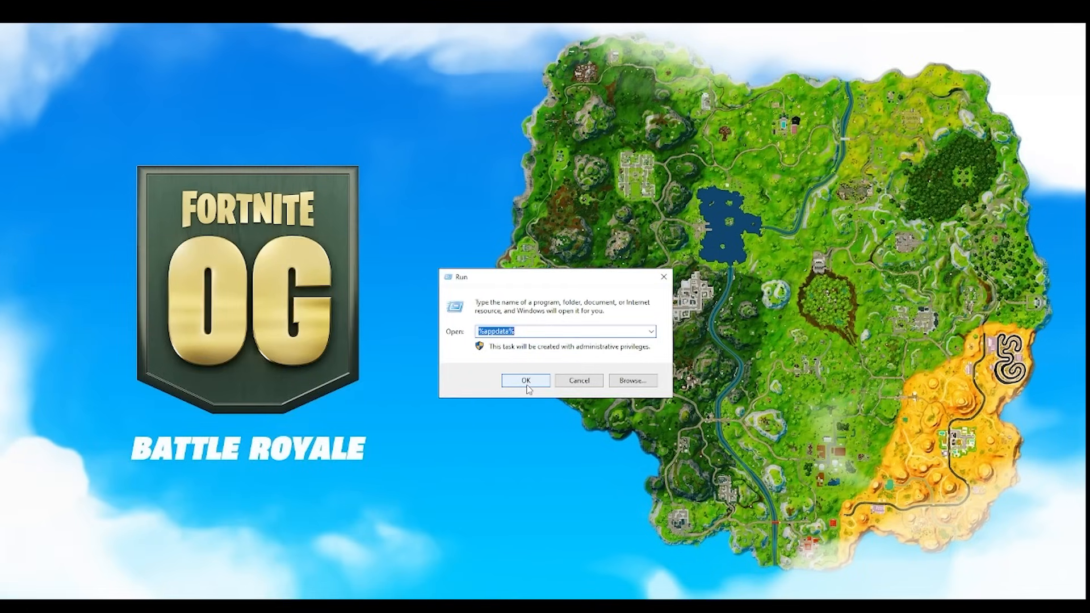
left_click(525, 380)
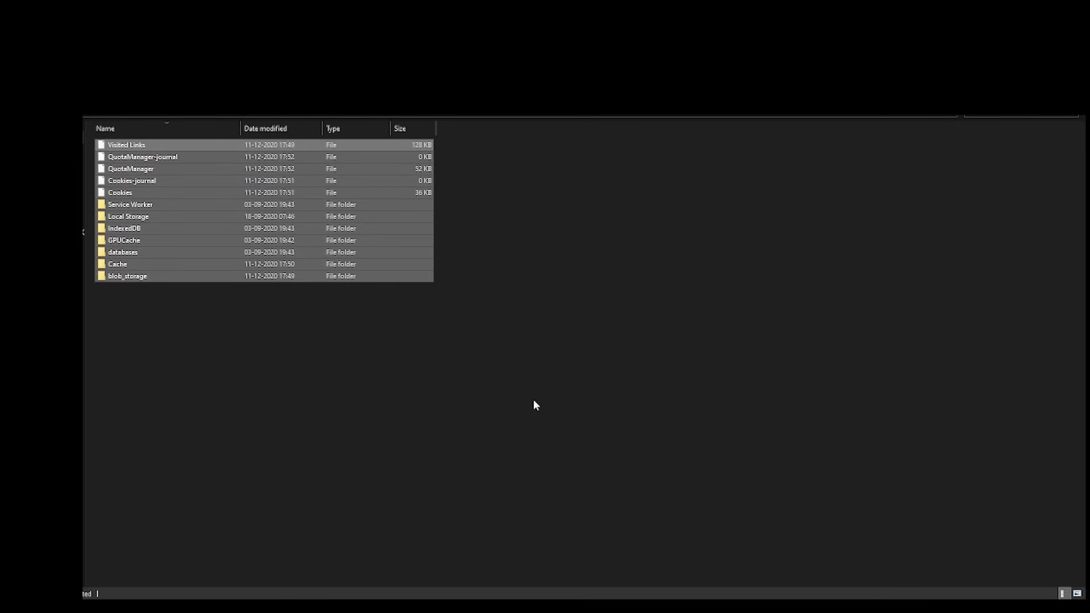
mouse_move(338, 228)
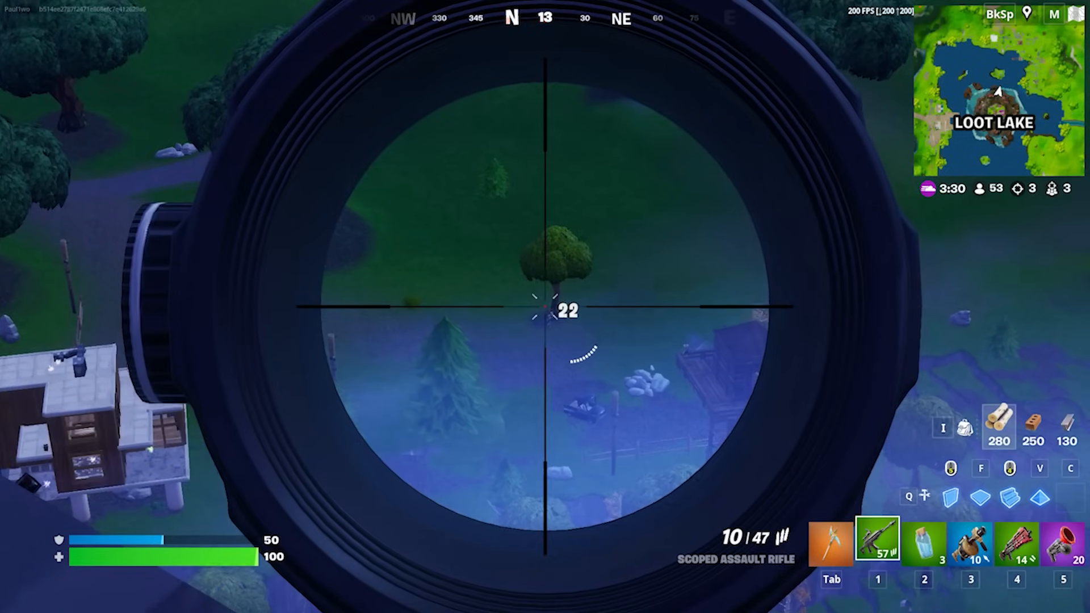
left_click(545, 307)
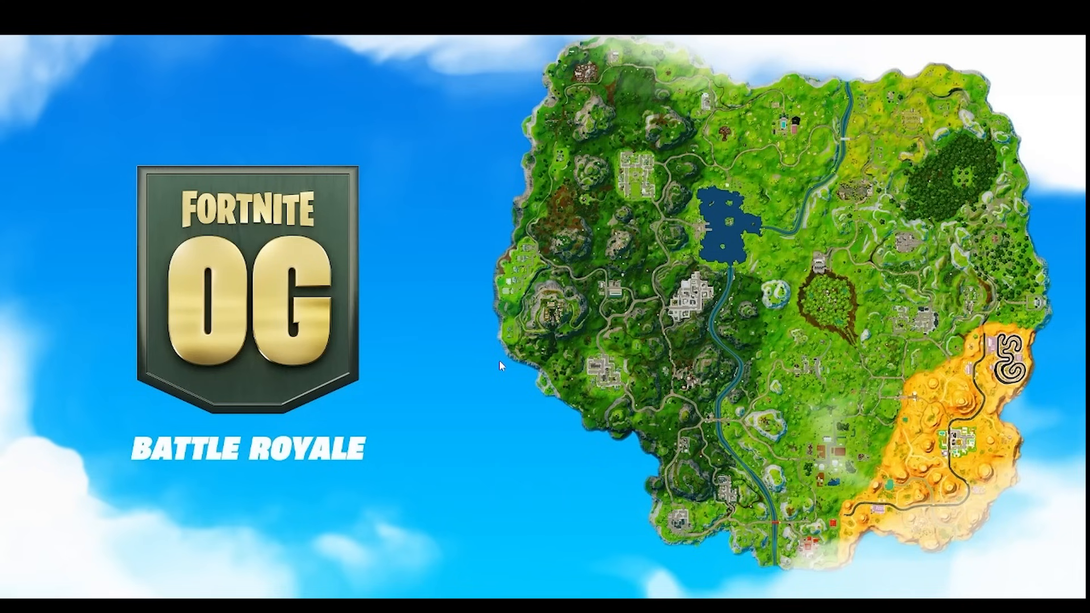
mouse_move(711, 466)
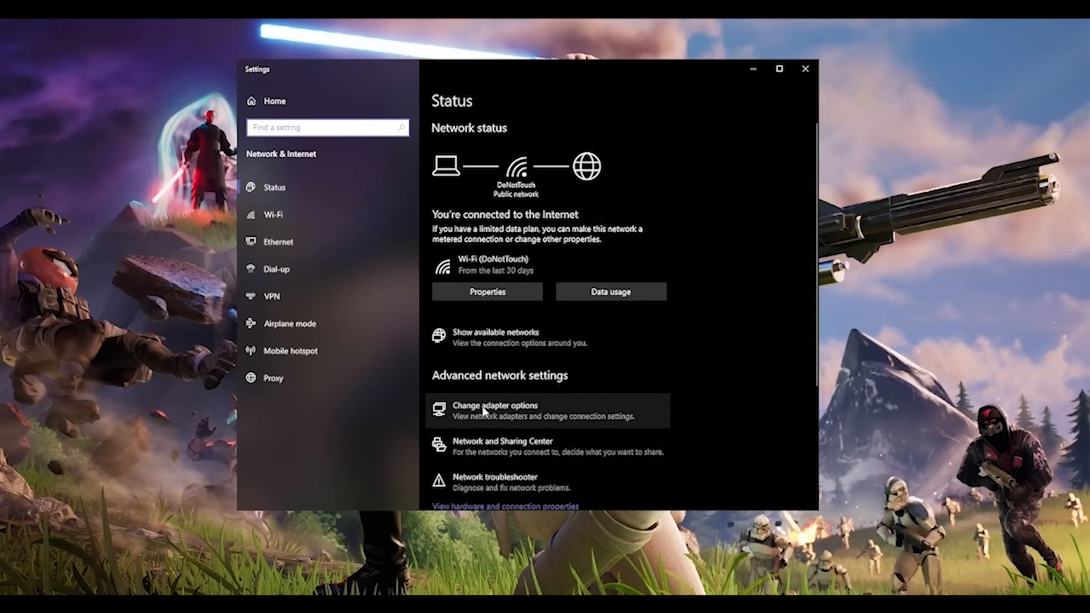
Step: Reach the Network Connections adapter list and select the Wi-Fi connection
left_click(495, 406)
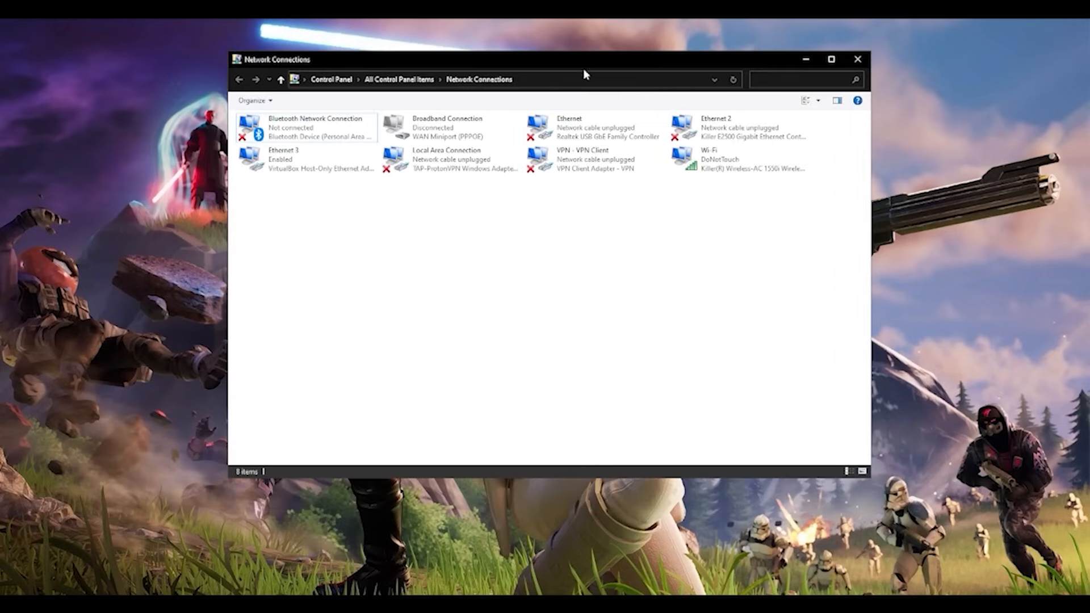
left_click(740, 159)
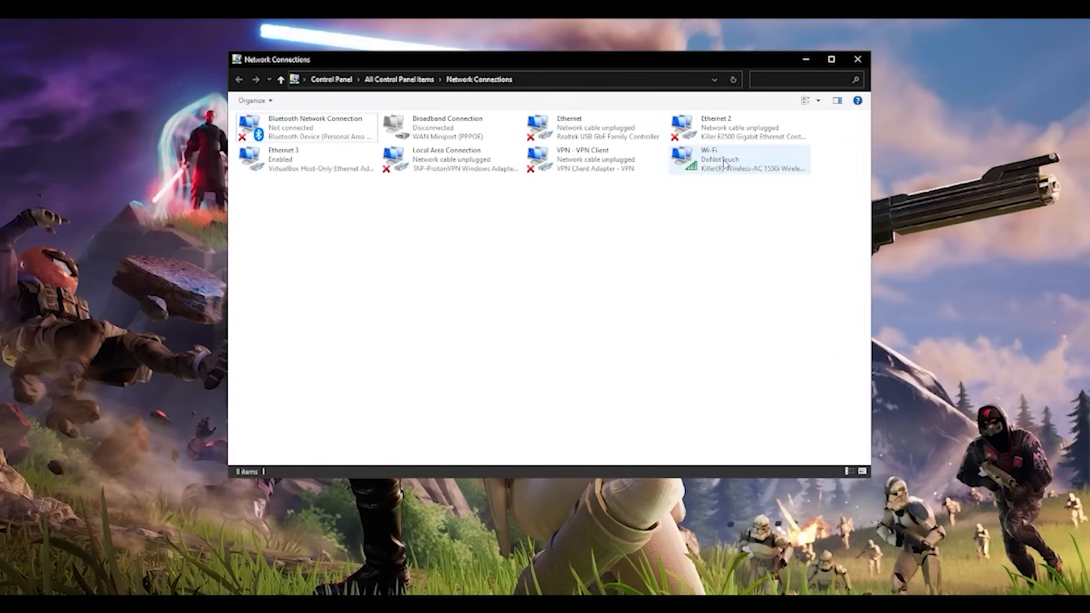
left_click(737, 160)
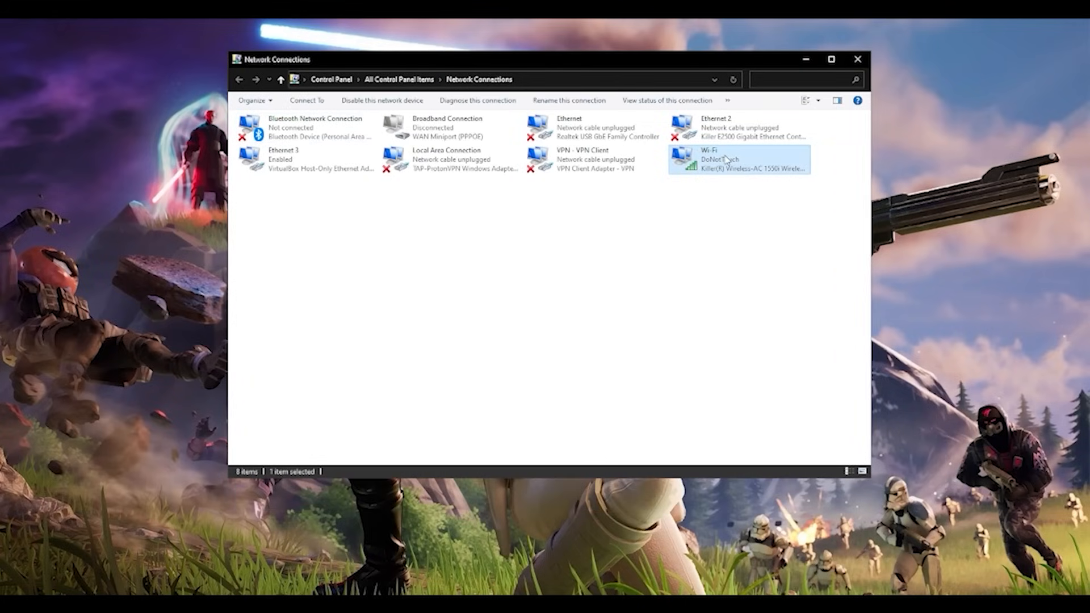
Step: Reach the Wi-Fi connection's Internet Protocol Version 4 (TCP/IPv4) properties
right_click(739, 160)
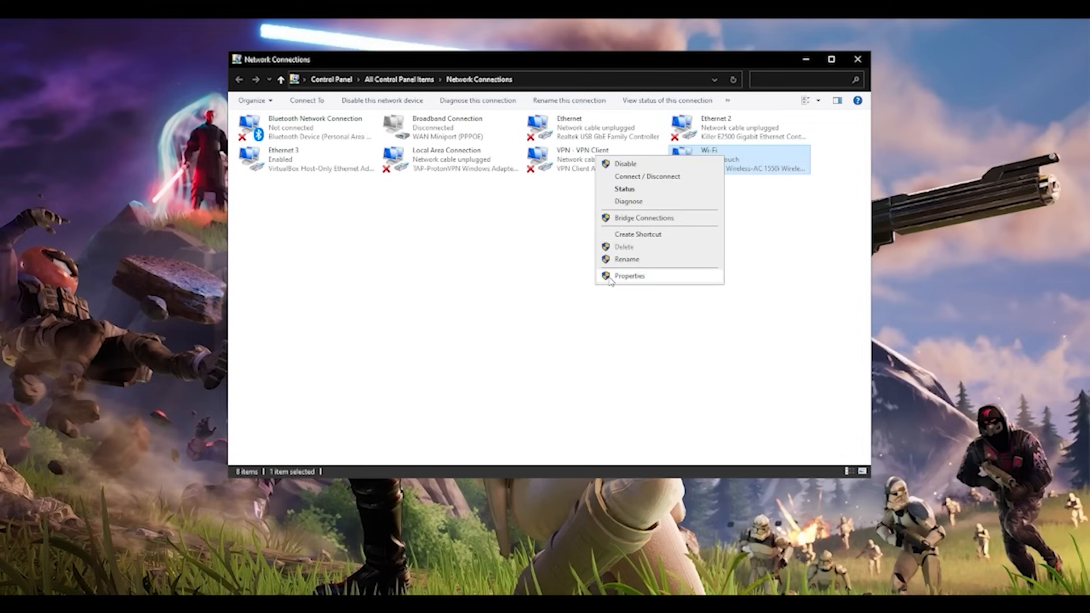
left_click(629, 275)
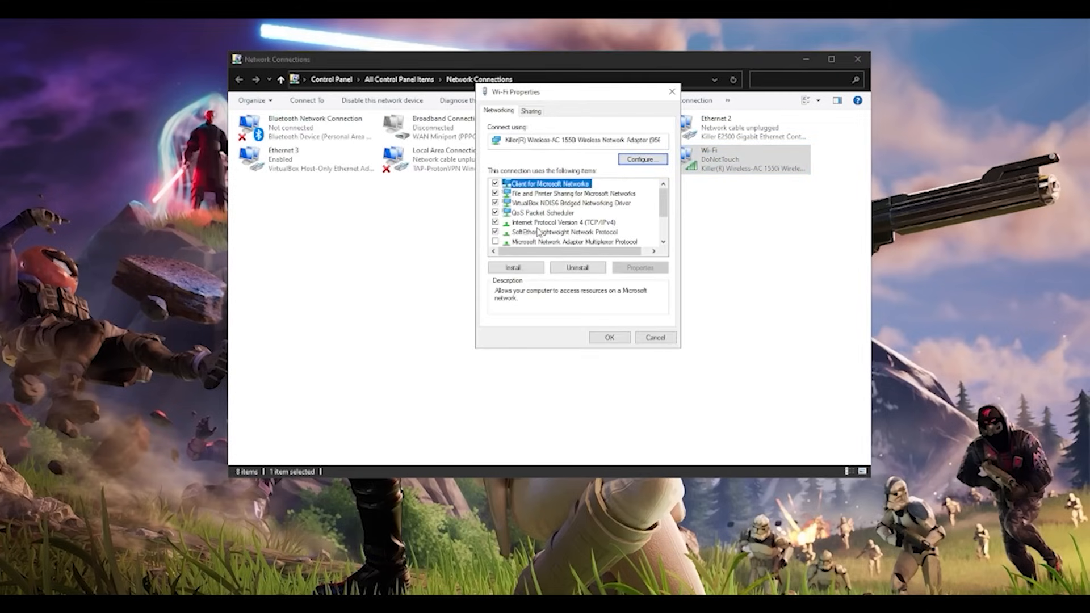
left_click(560, 221)
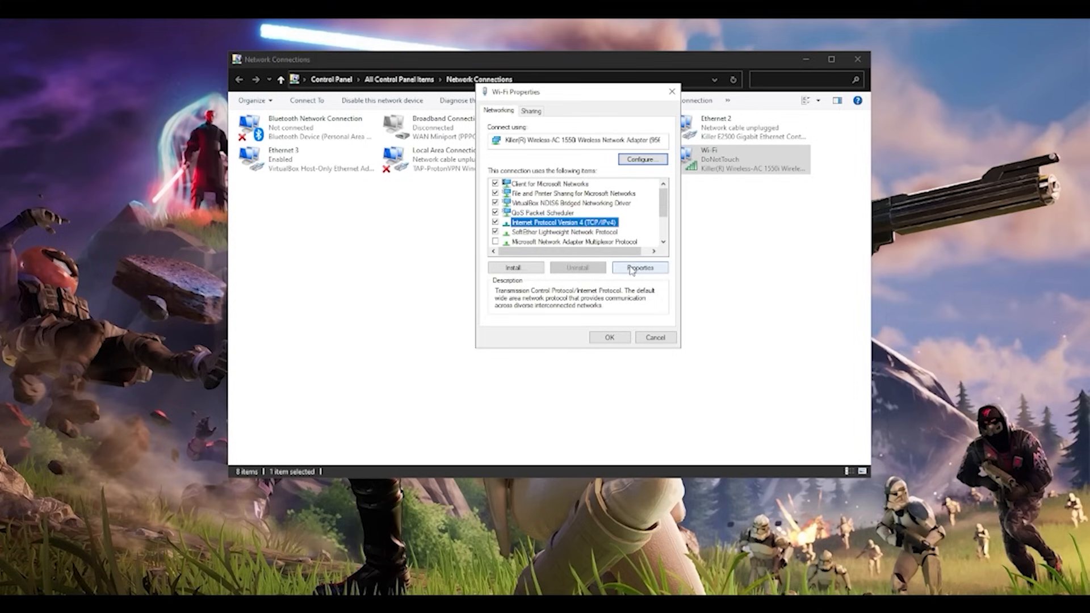
left_click(639, 268)
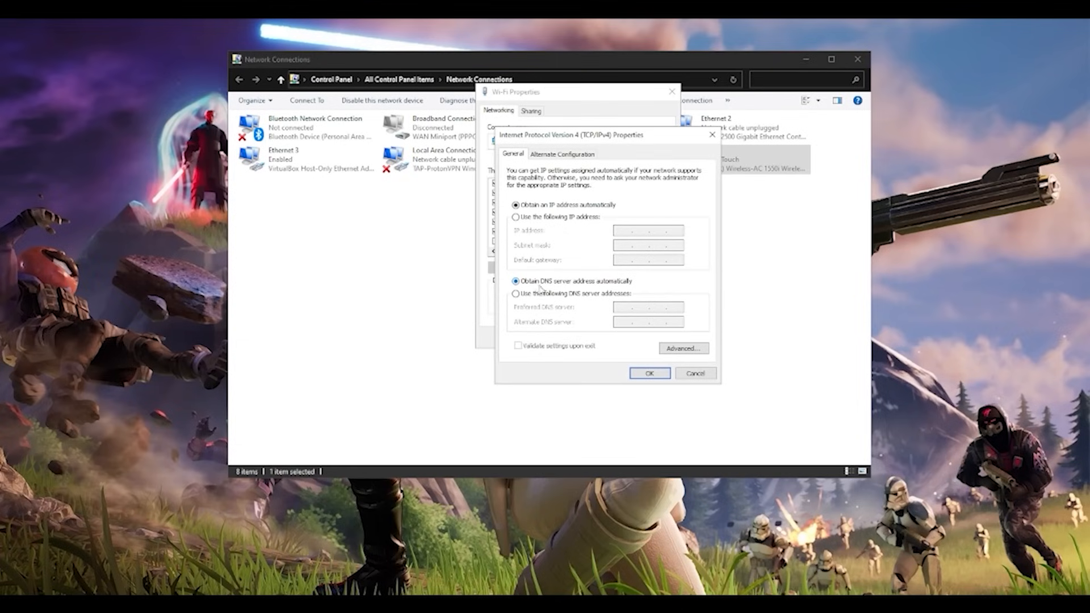
Step: Switch to manual DNS and enter an initial preferred address of 8.8.8.4
left_click(515, 293)
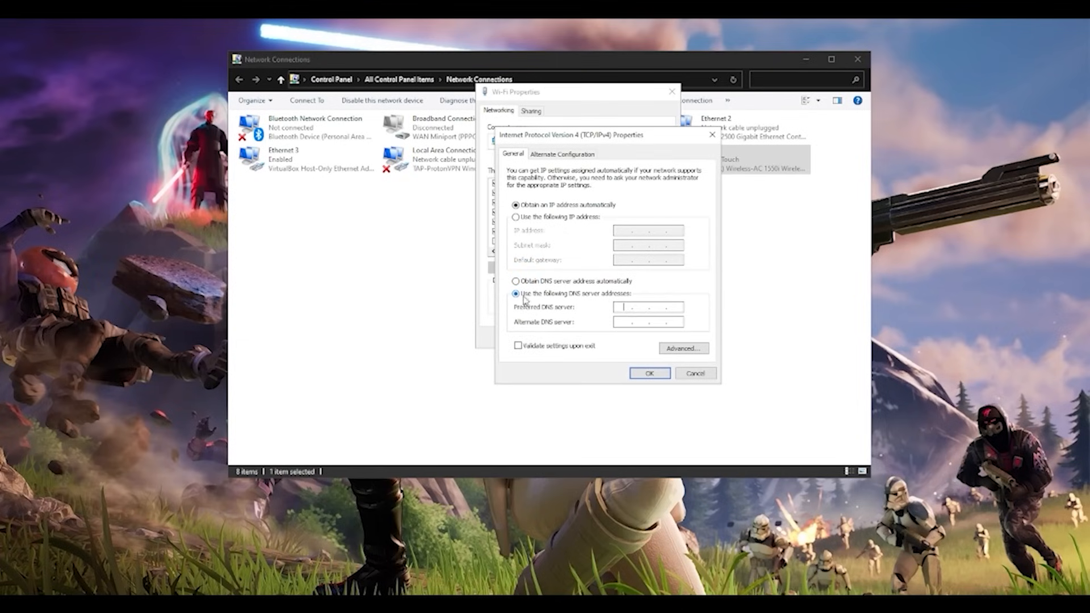
mouse_move(652, 289)
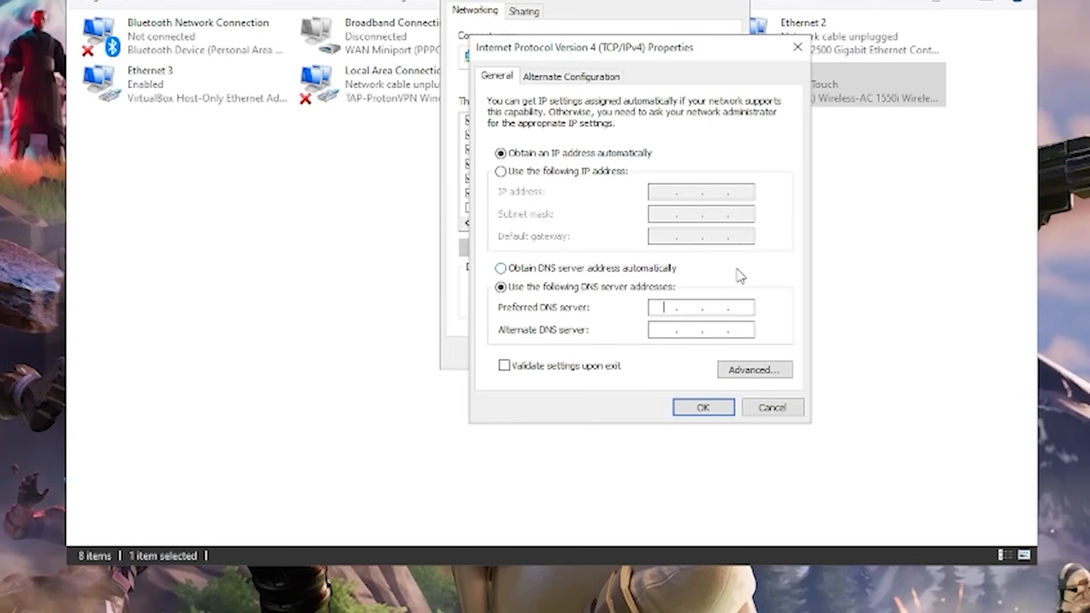
type("8.8.8")
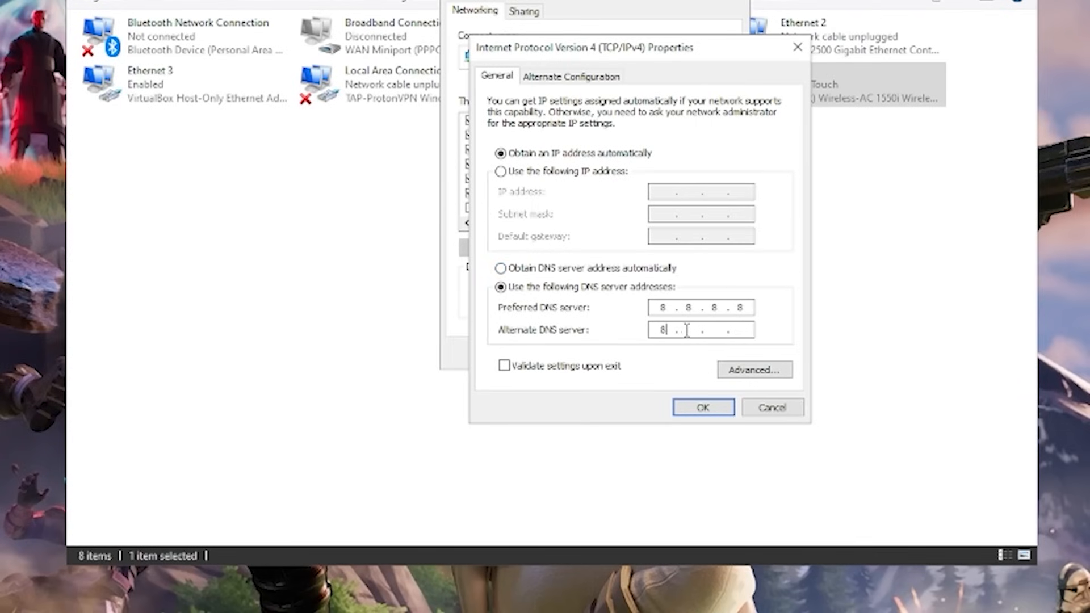
type(".8.4")
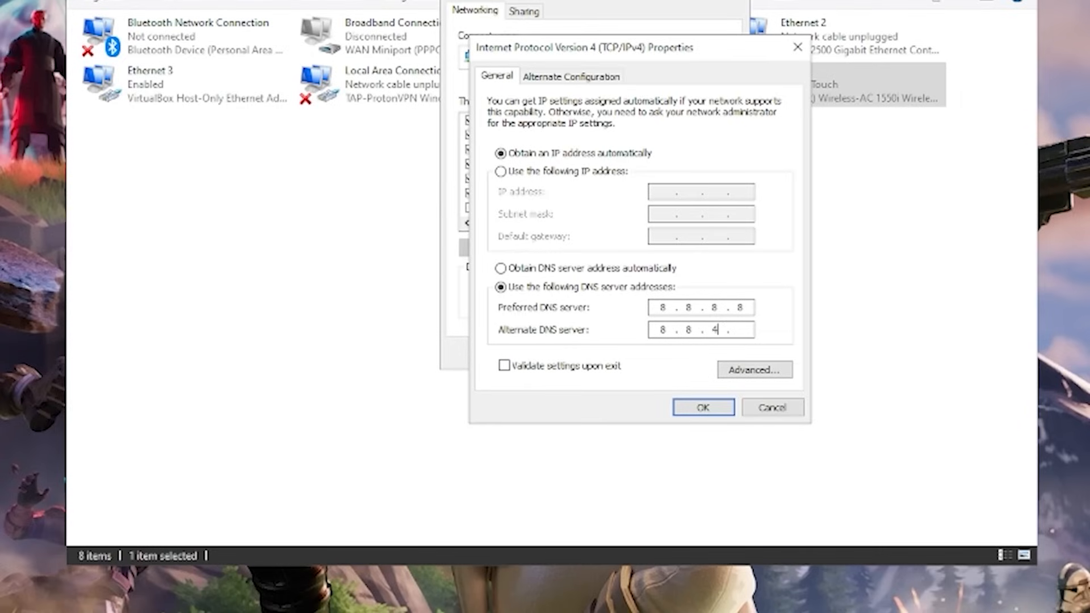
type("4")
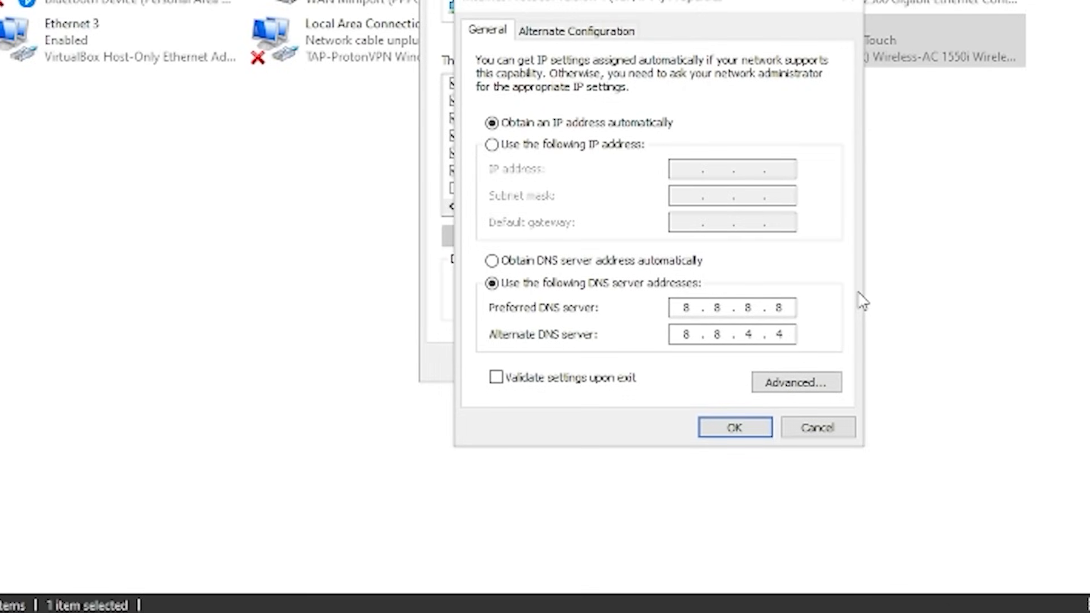
Step: Fill the DNS fields toward 1.1.1.1 preferred and 1.0.0.1 alternate
left_click(730, 334)
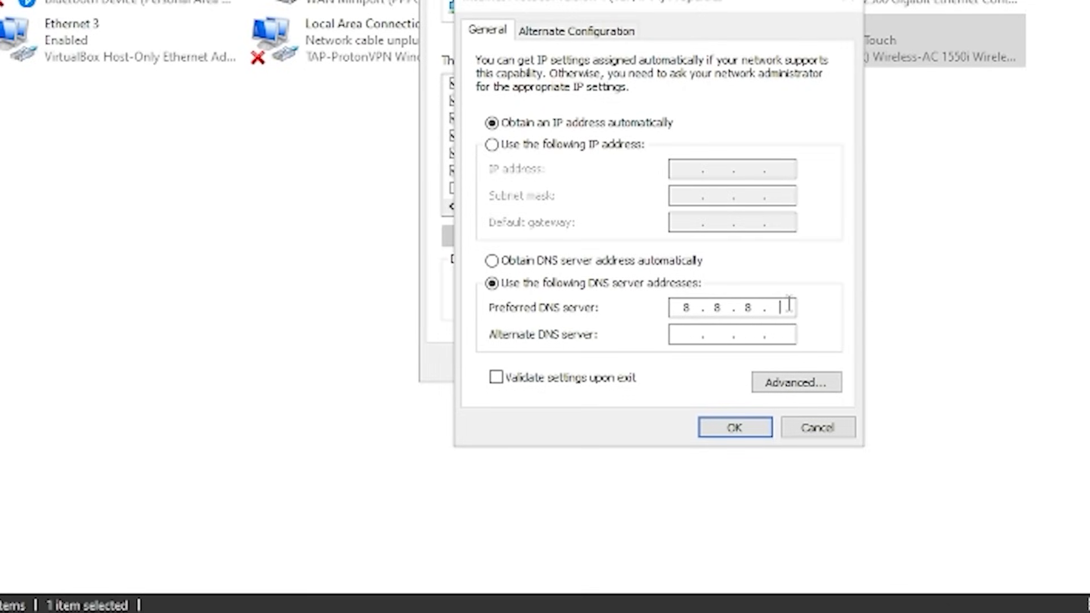
type("1 . . .")
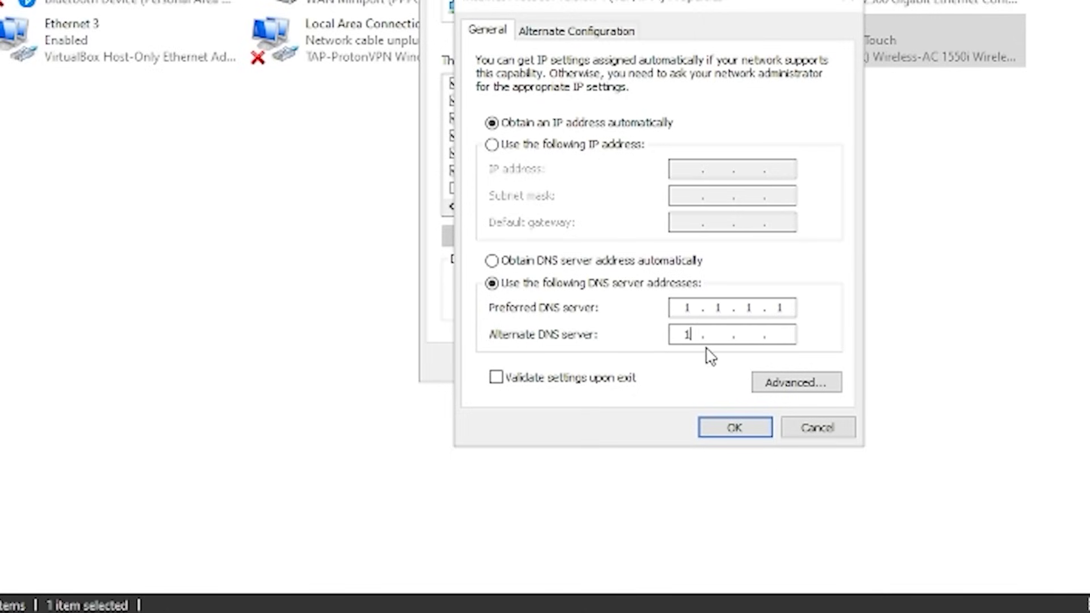
type("0.0")
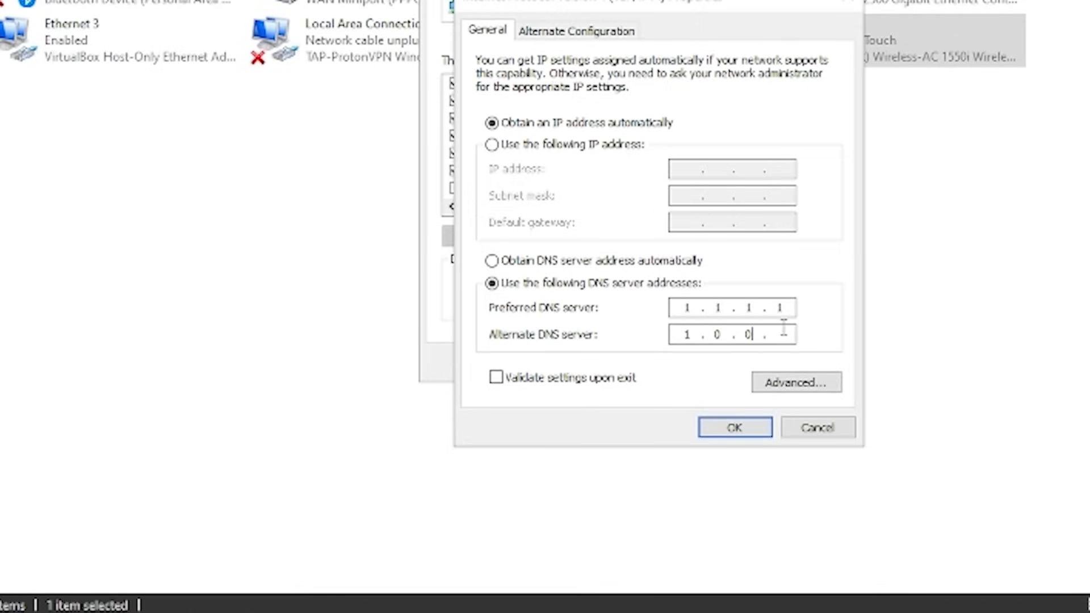
type("1")
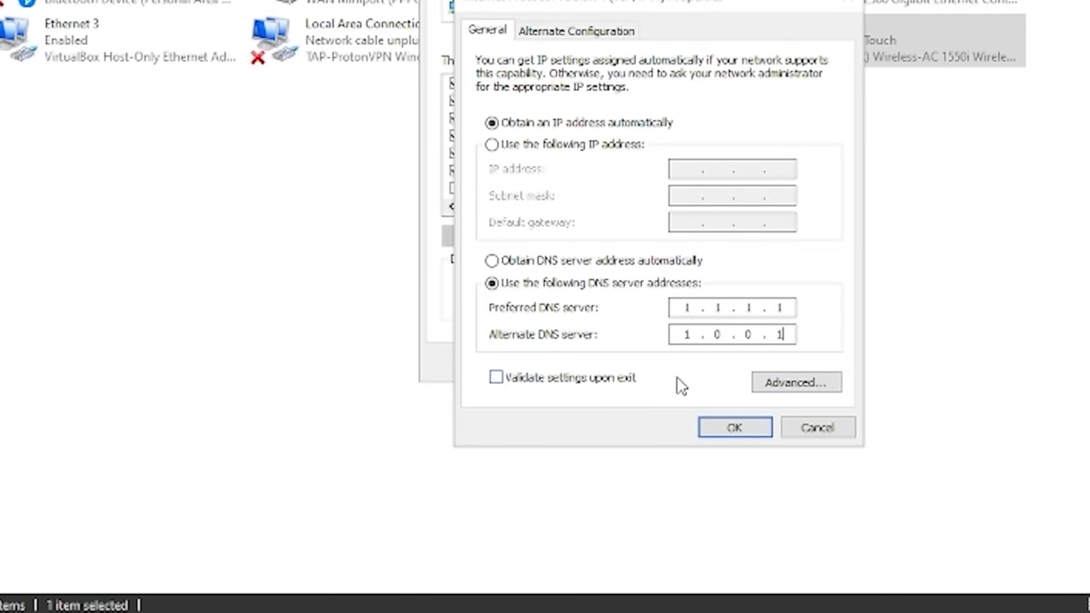